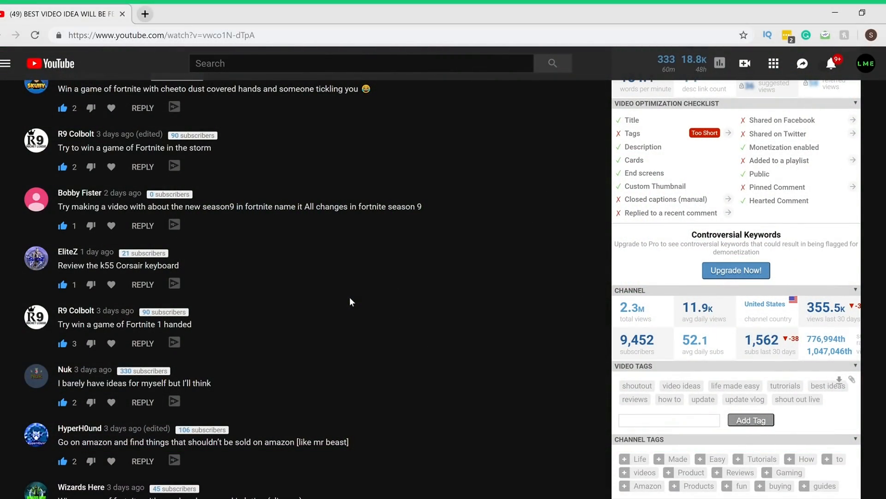
mouse_move(343, 305)
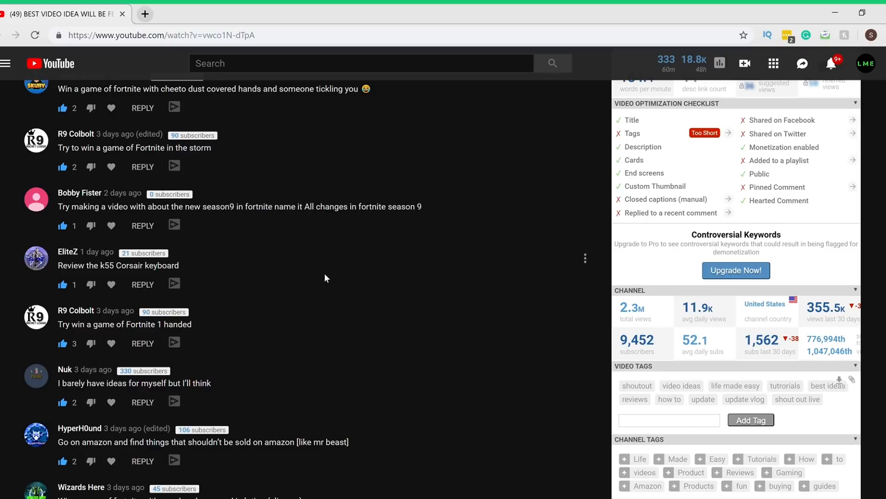
mouse_move(280, 210)
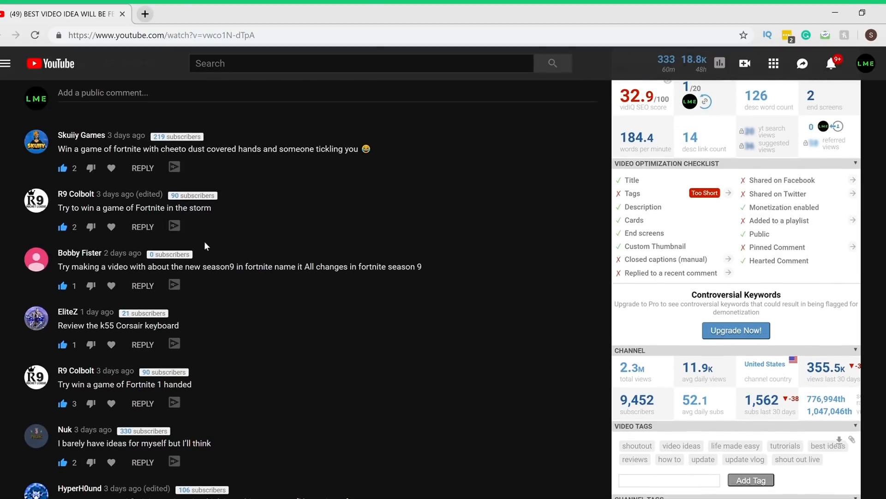
- Scroll the comments down to the 'Show how to go live on YouTube on Xbox?' suggestion
scroll("down", 3)
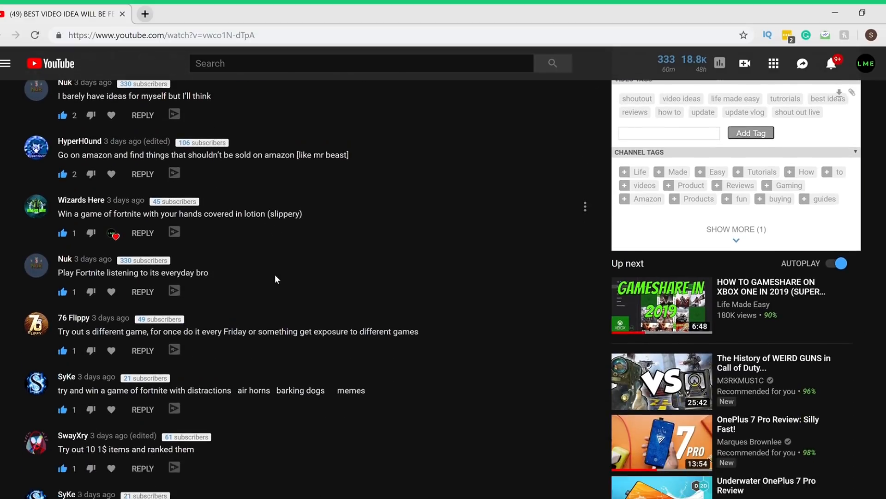
scroll("down", 3)
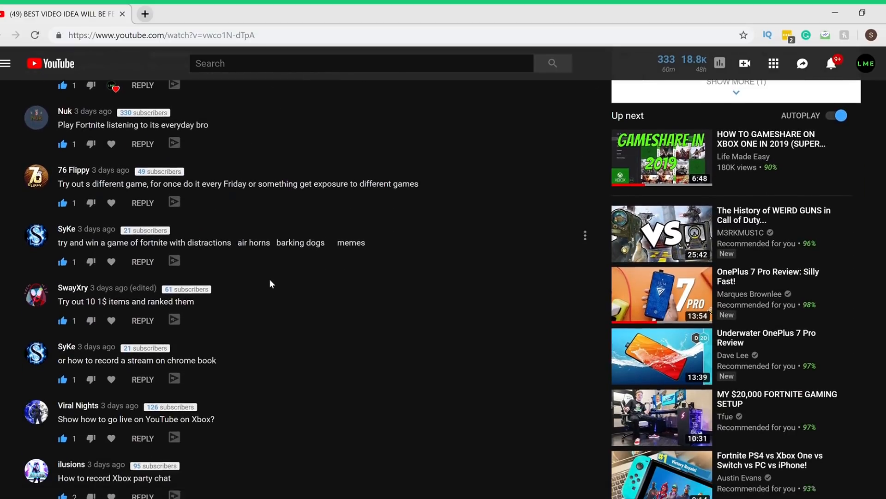
scroll("down", 3)
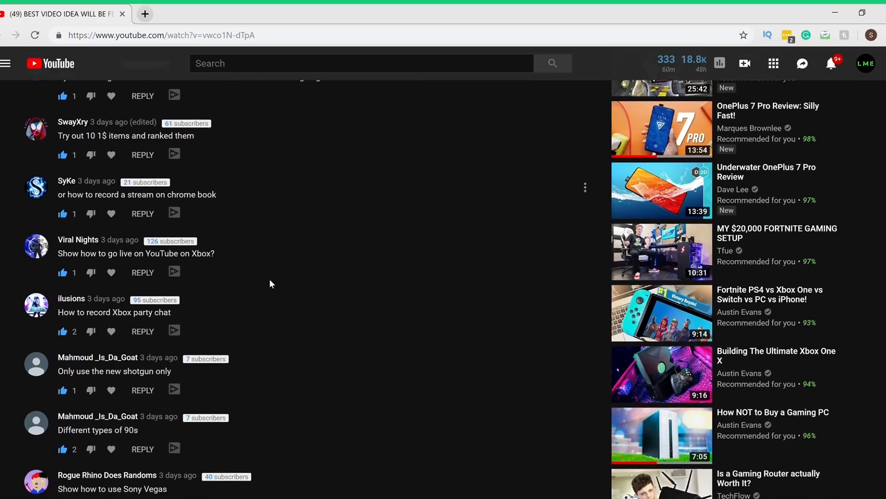
scroll("down", 3)
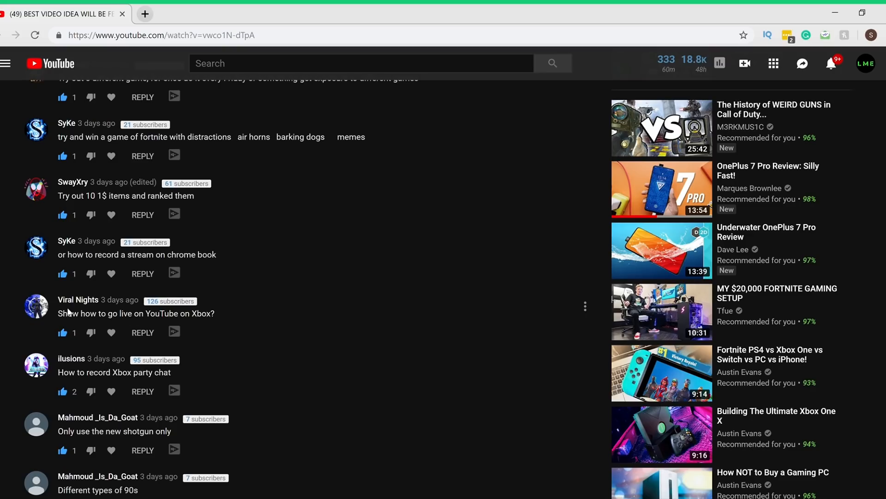
mouse_move(111, 299)
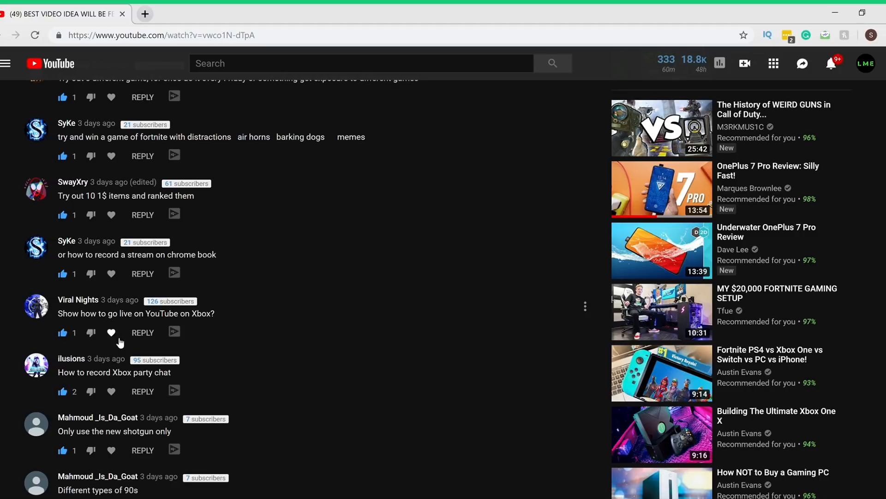
mouse_move(218, 371)
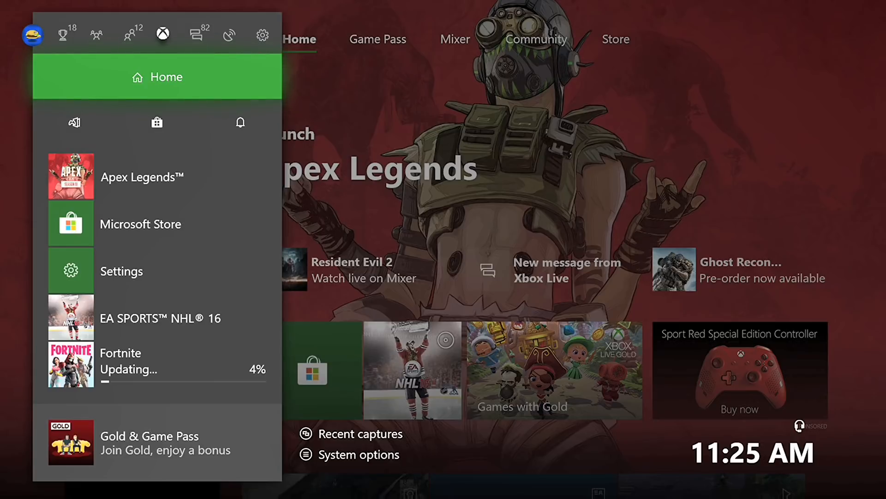
- Move the guide to the Communication section with conversations and messages, then the next tab
left_click(195, 35)
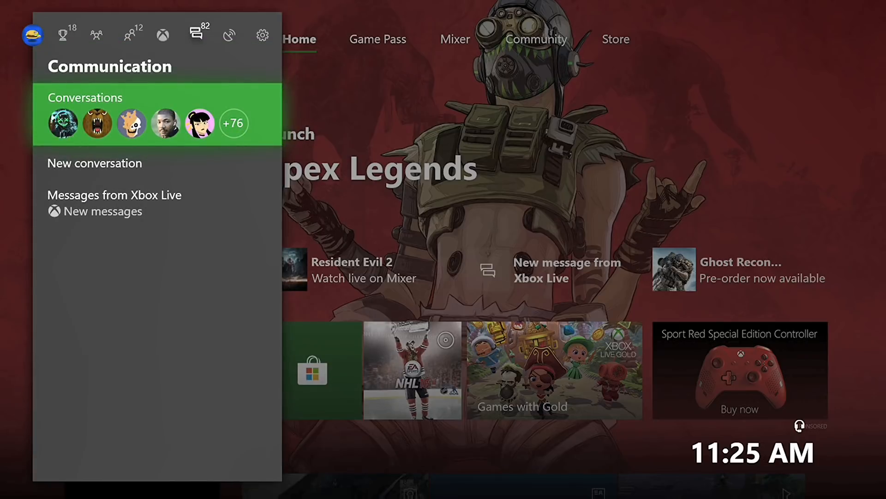
left_click(230, 36)
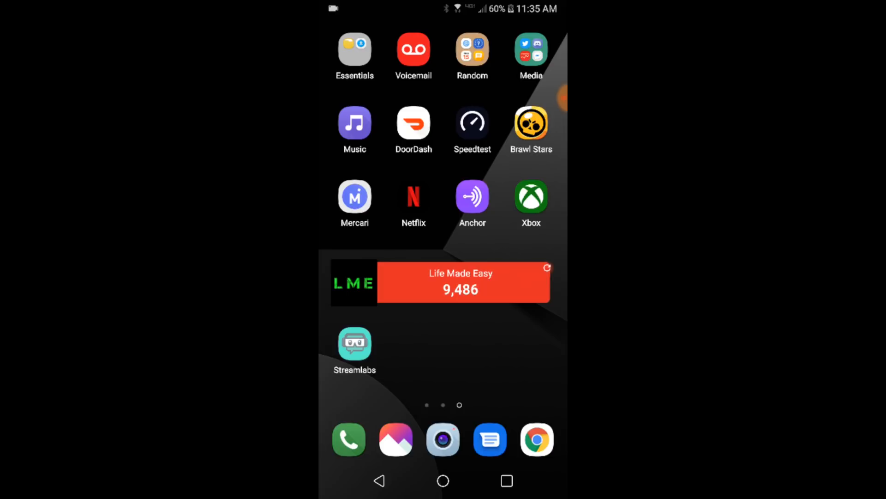
left_click(355, 342)
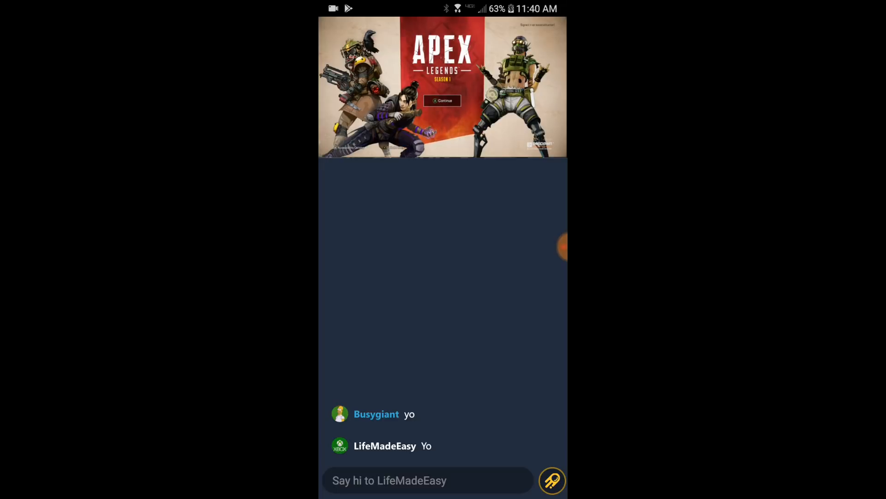
- Reveal the Apex Legends stream's playback controls and LifeMadeEasy stream details with chat
left_click(442, 87)
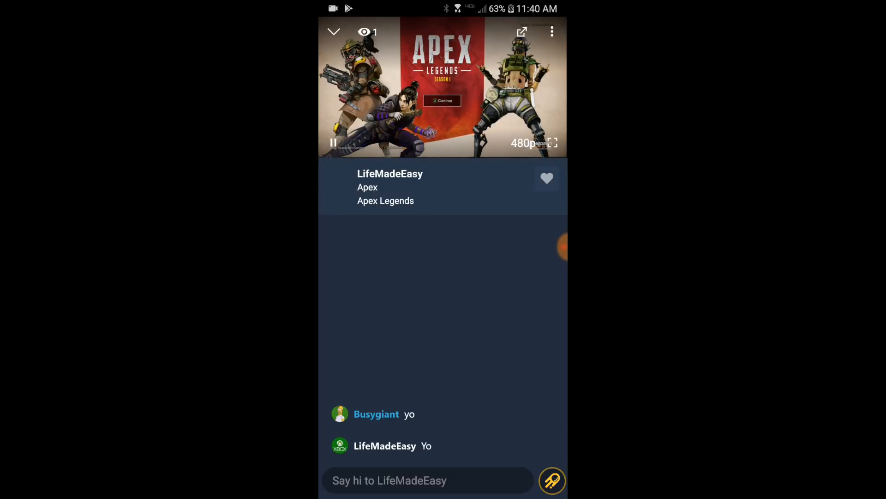